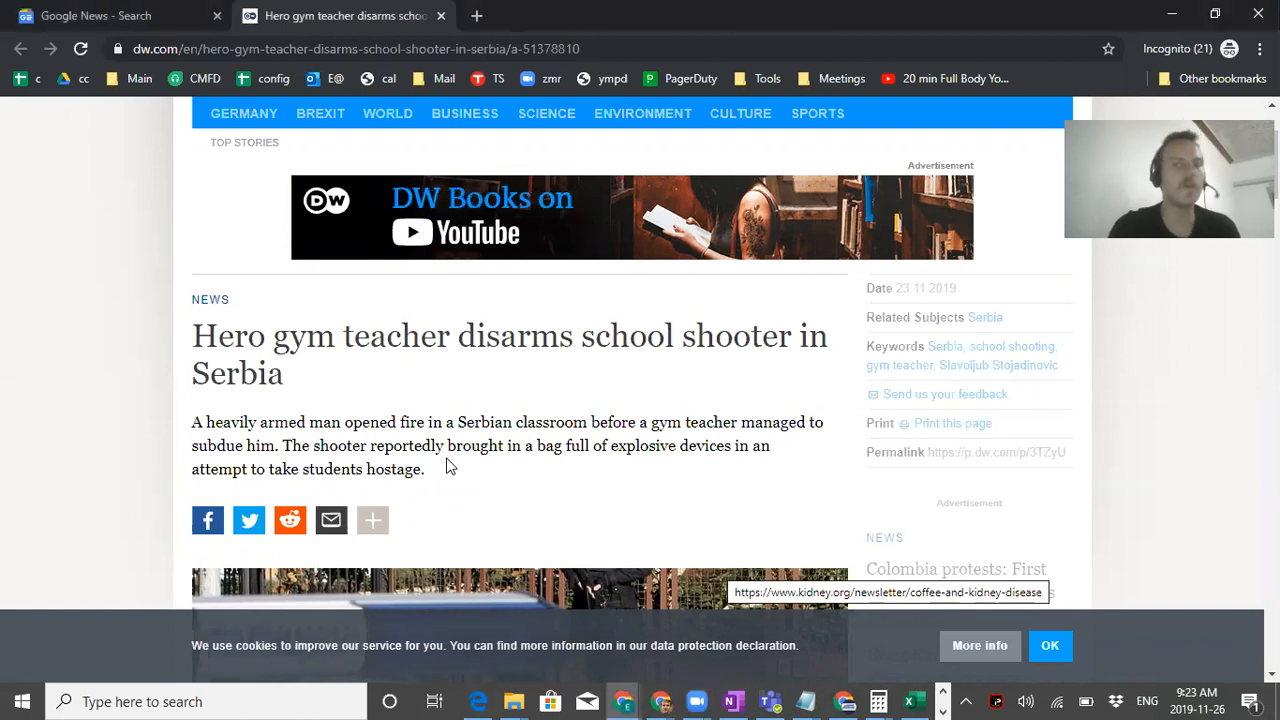
scroll("down", 3)
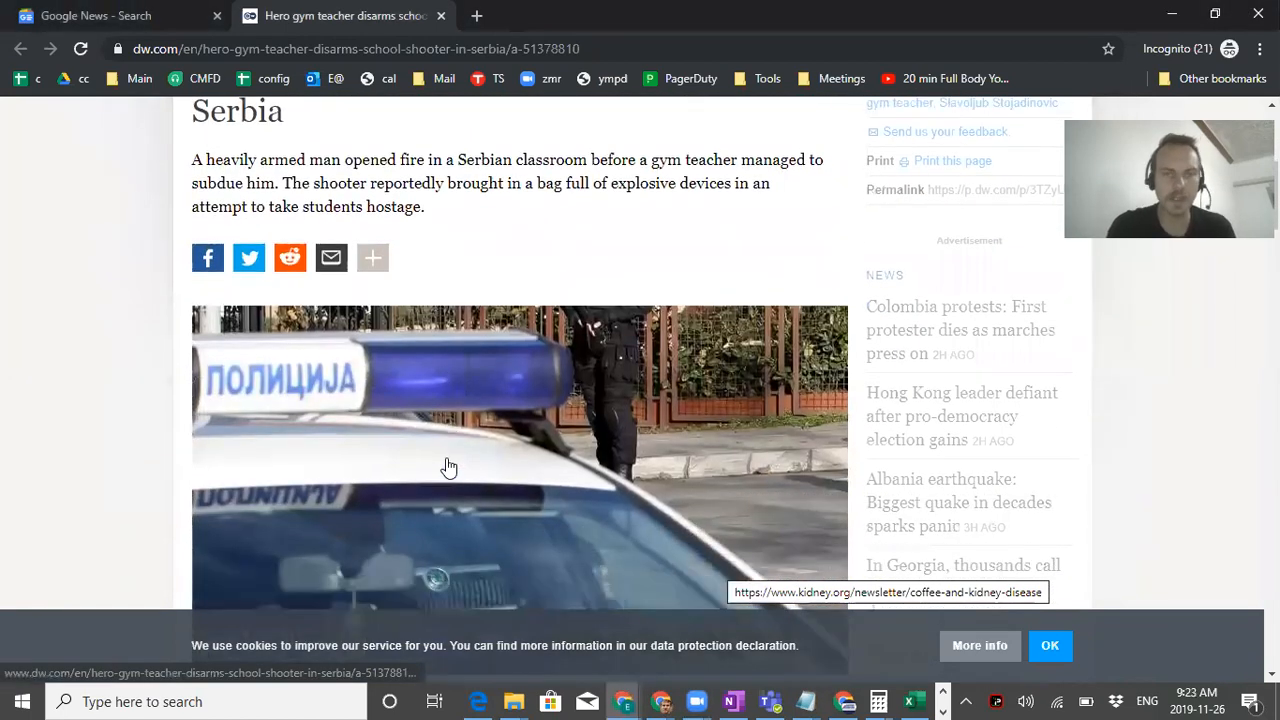
scroll("up", 3)
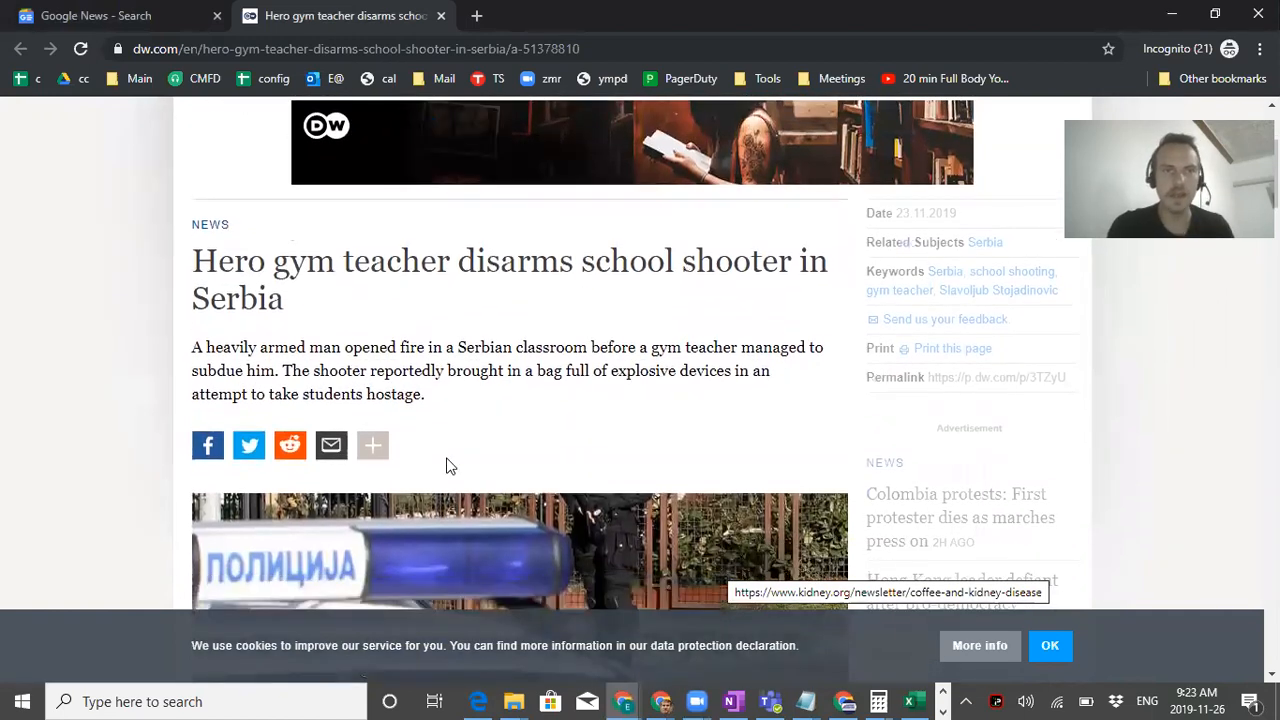
scroll("up", 3)
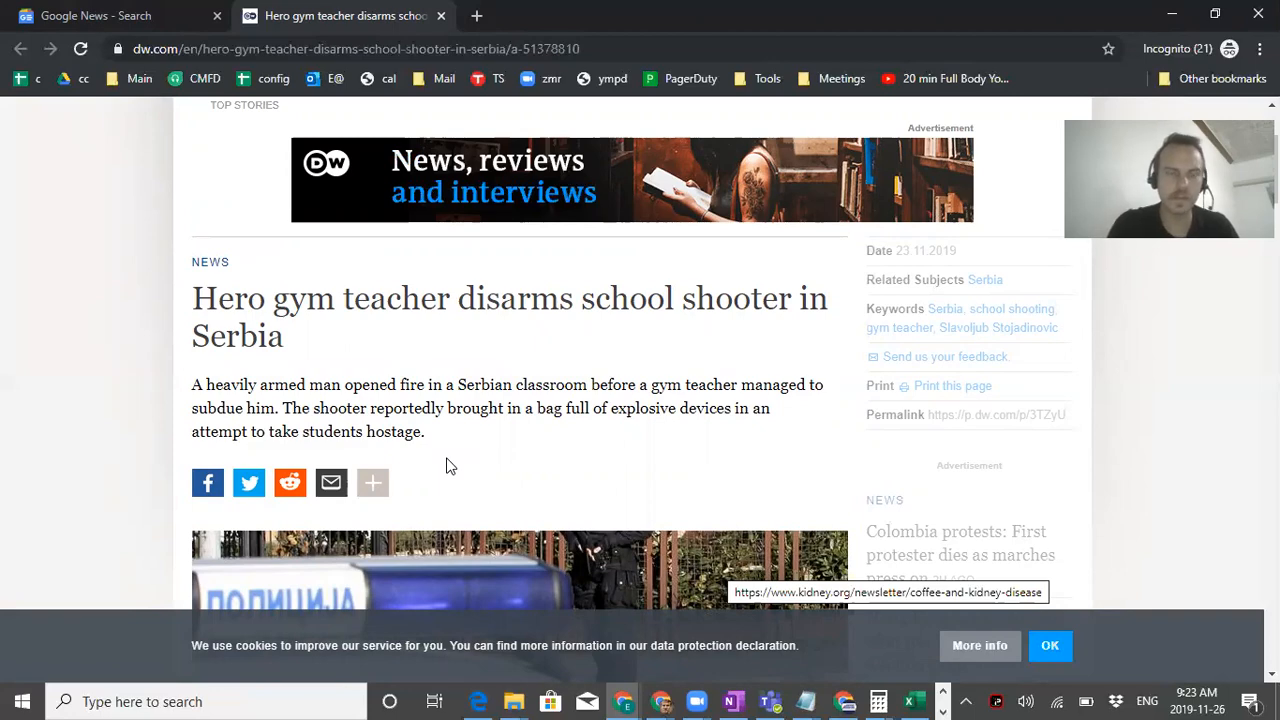
scroll("down", 3)
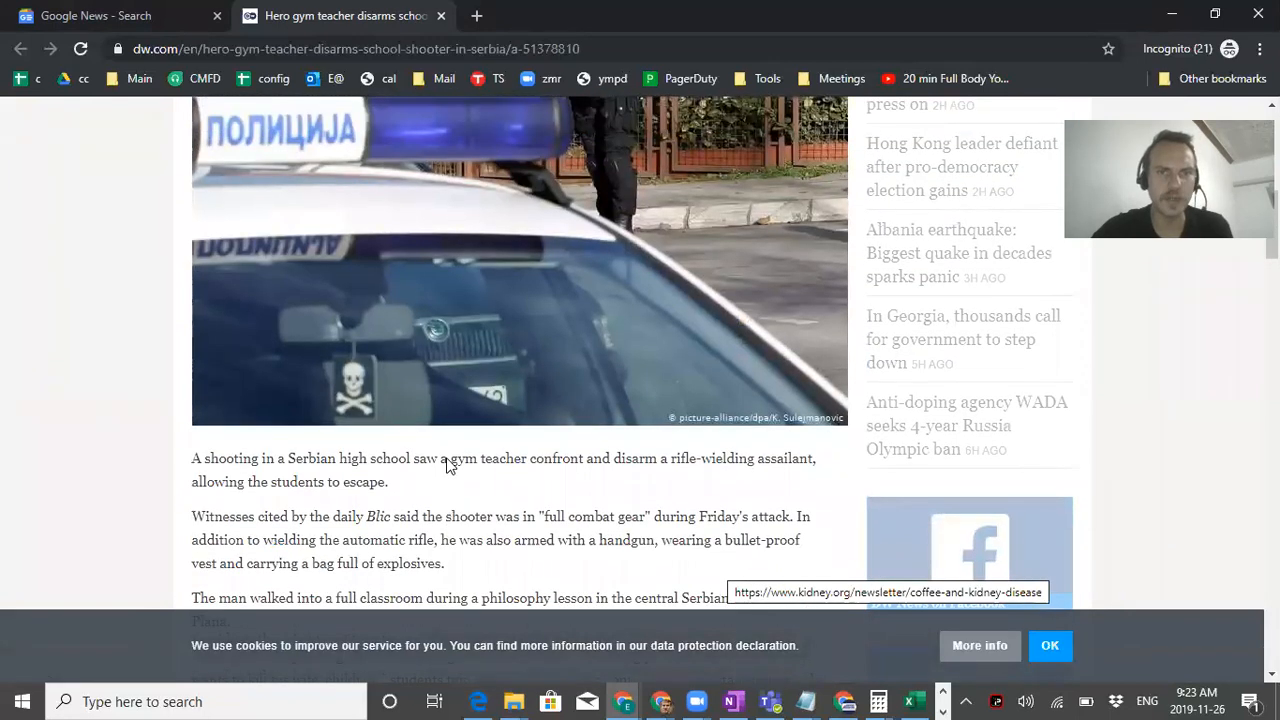
scroll("down", 3)
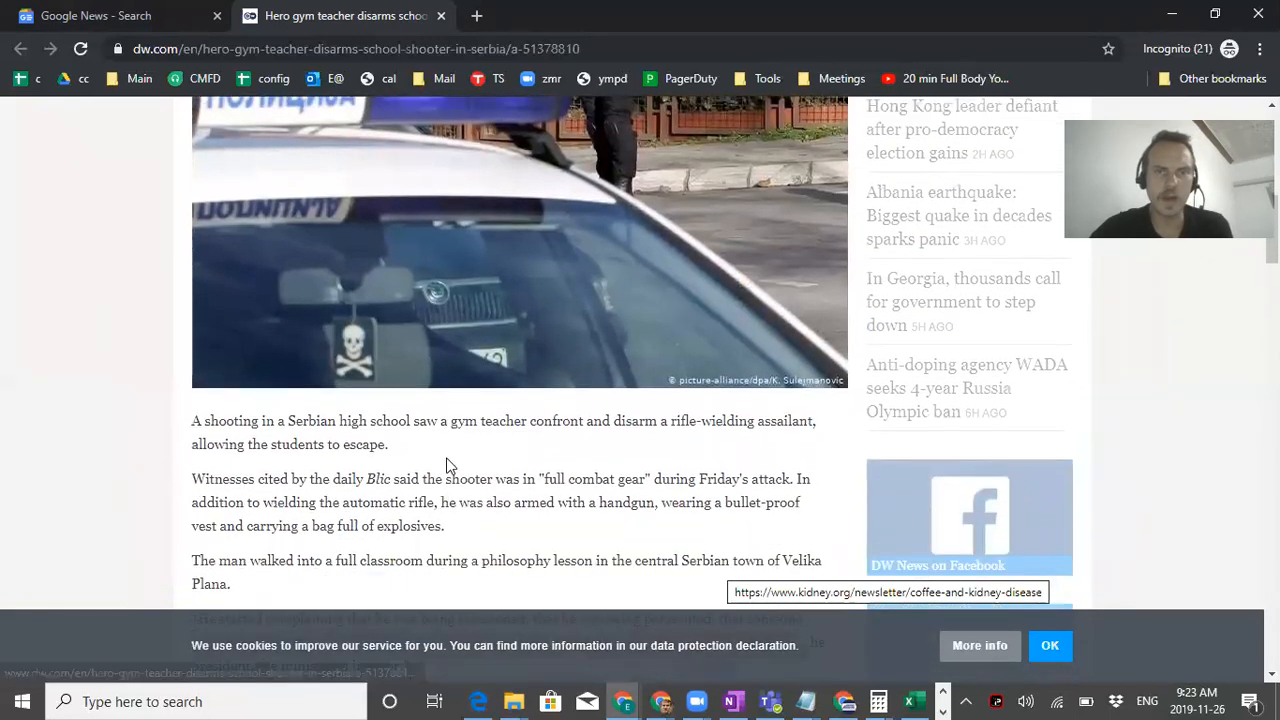
scroll("up", 3)
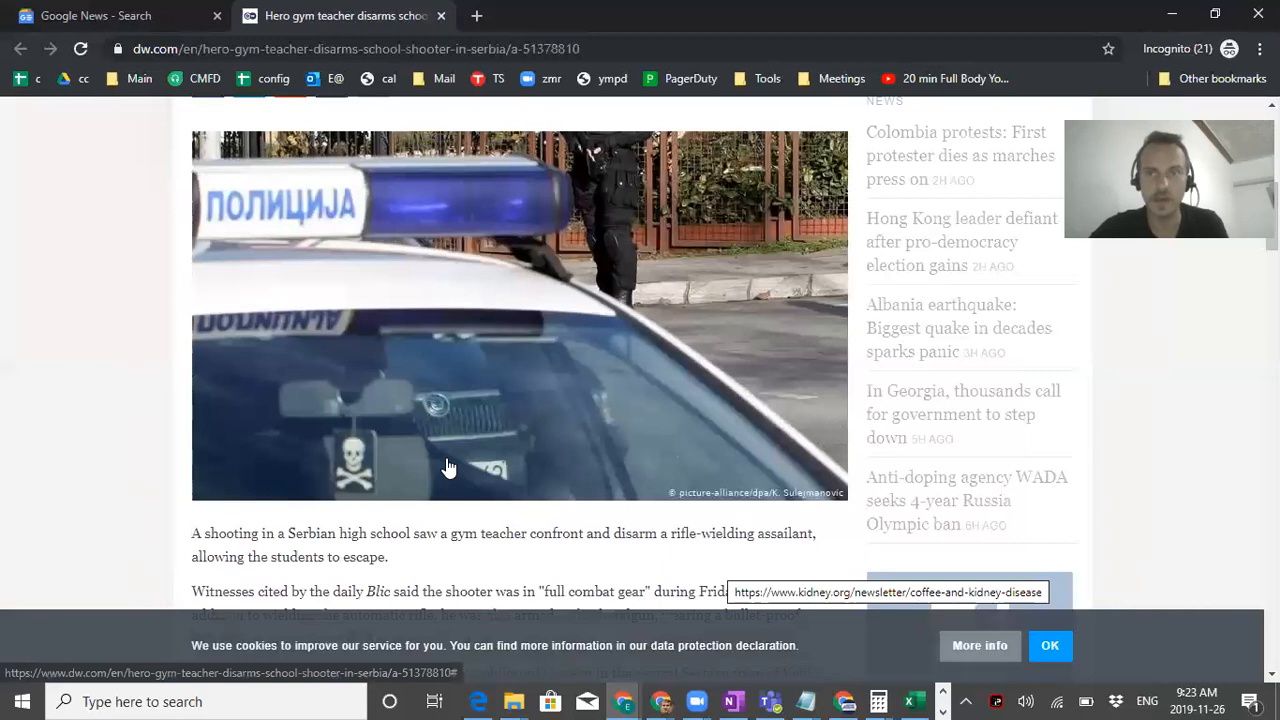
scroll("down", 3)
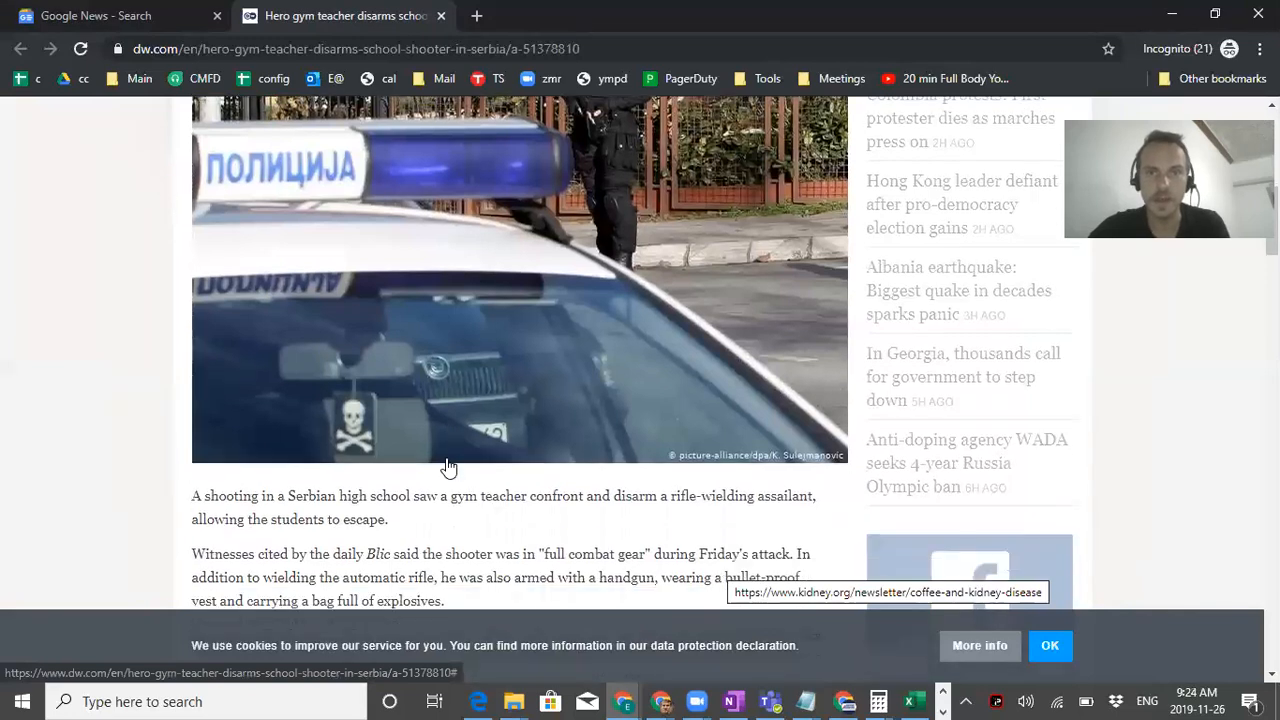
scroll("up", 3)
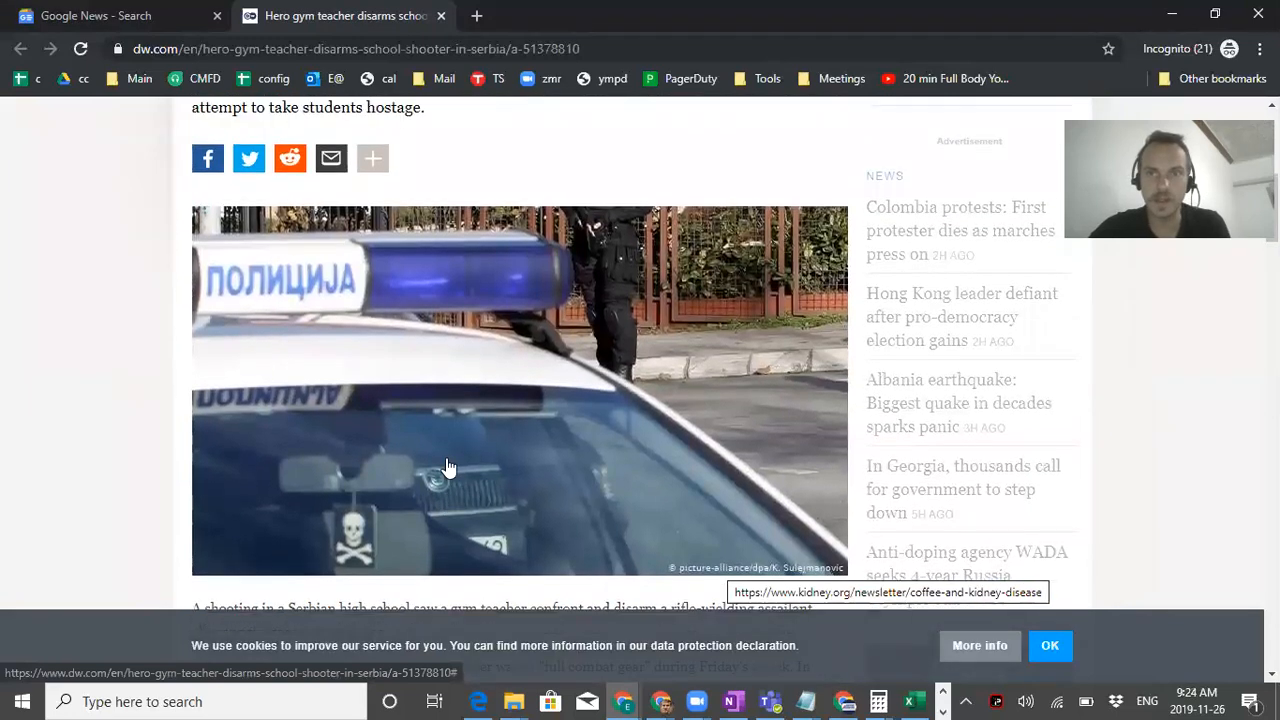
scroll("down", 3)
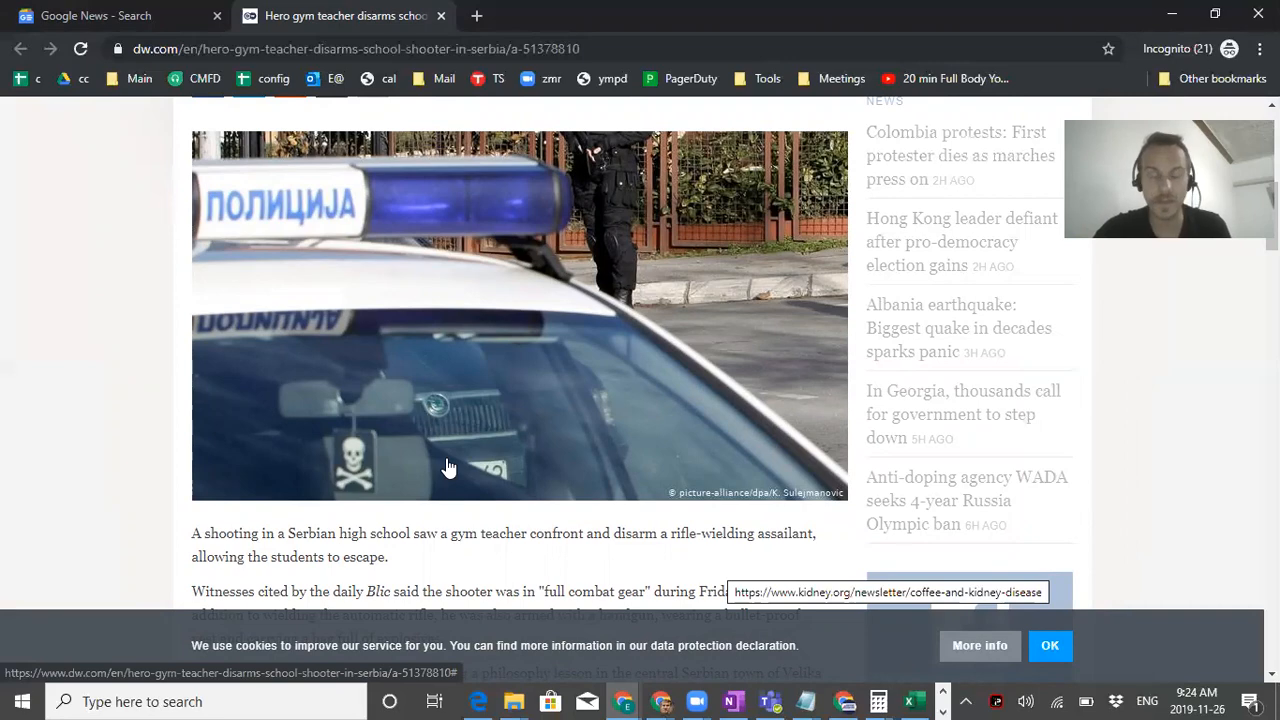
scroll("down", 3)
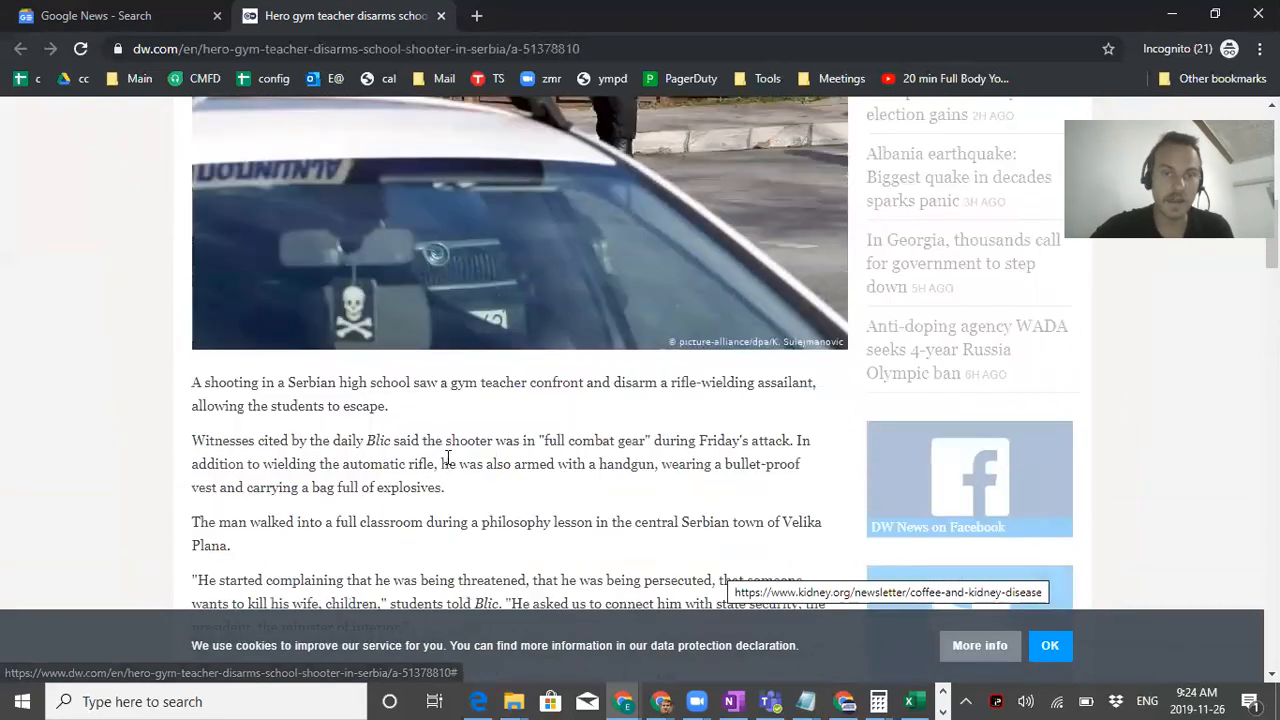
scroll("down", 3)
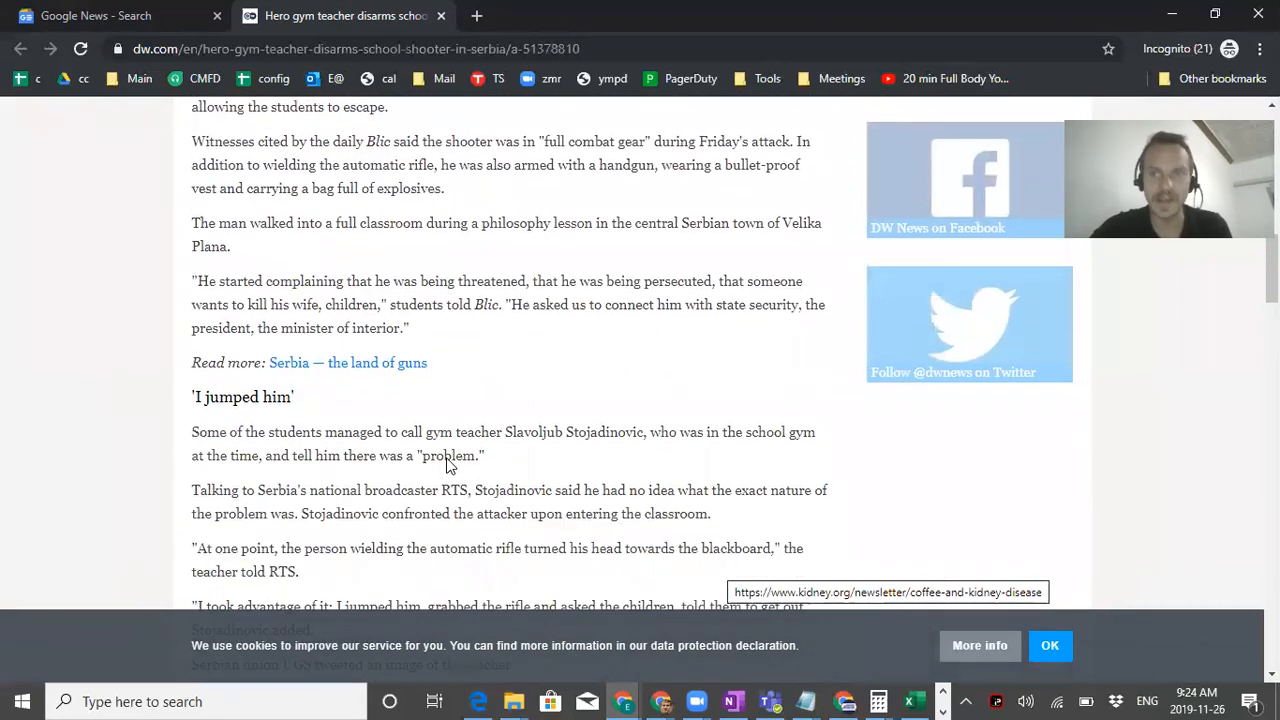
scroll("down", 3)
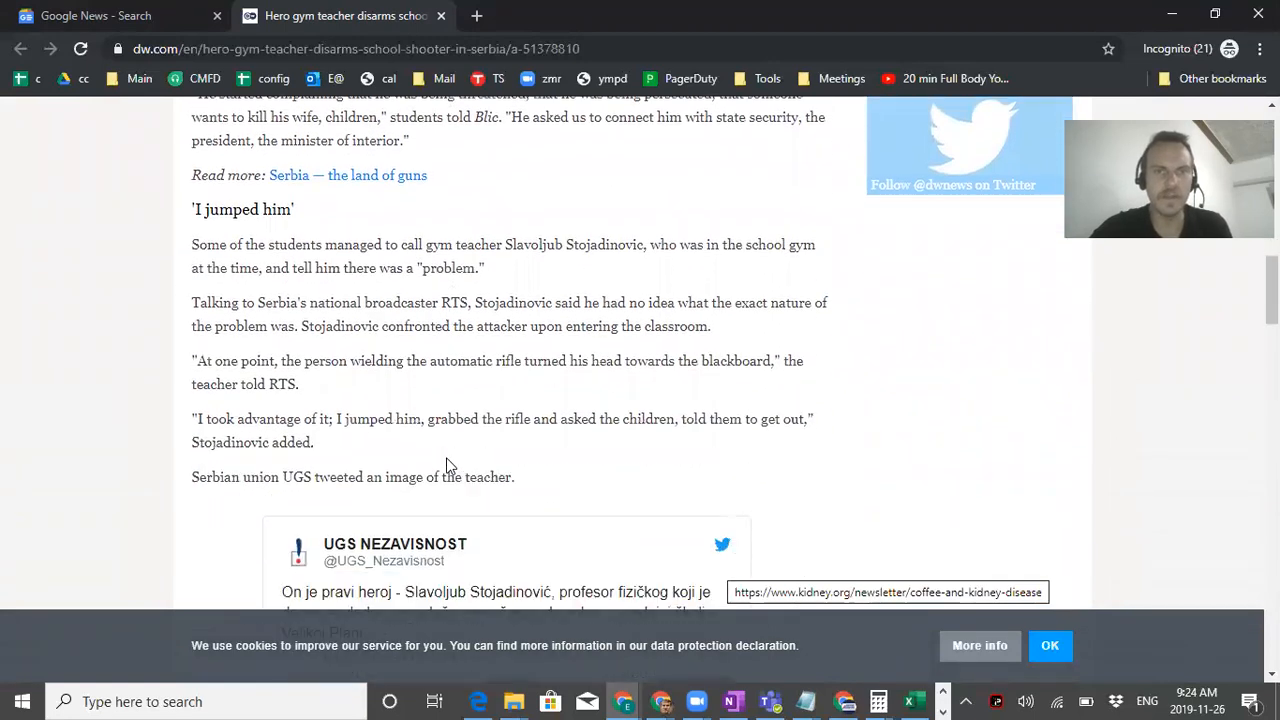
scroll("down", 3)
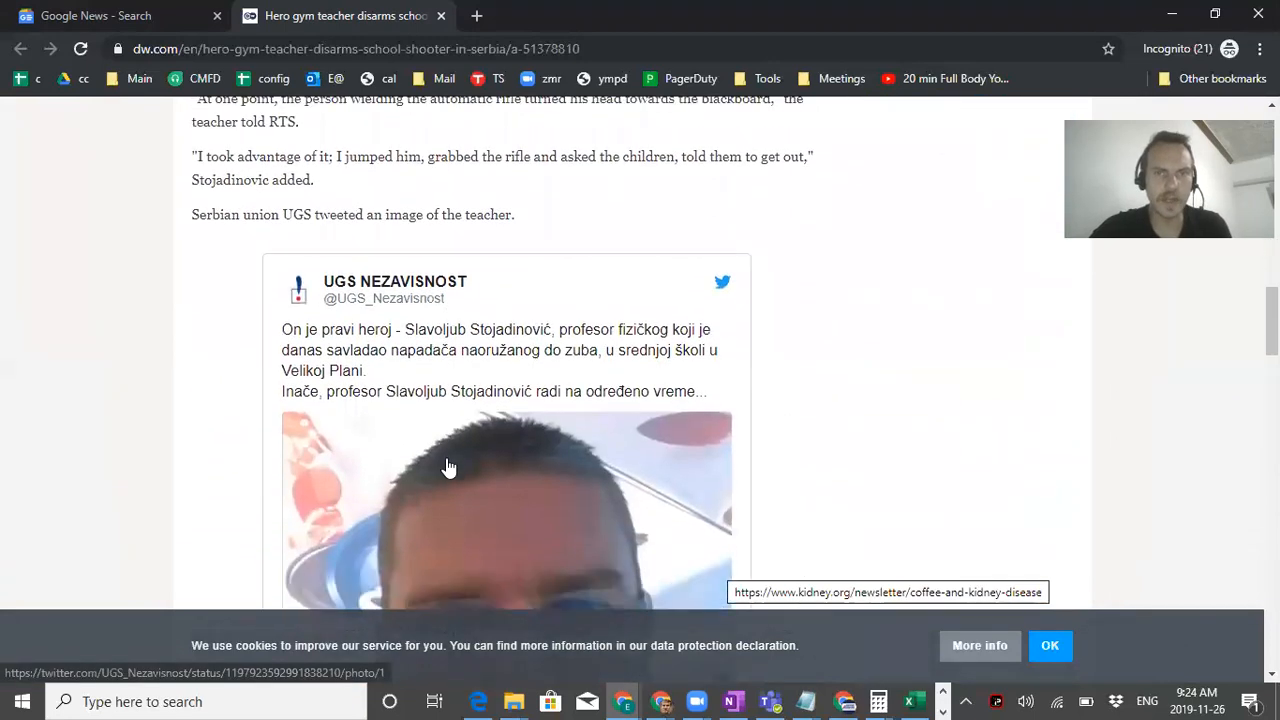
scroll("down", 3)
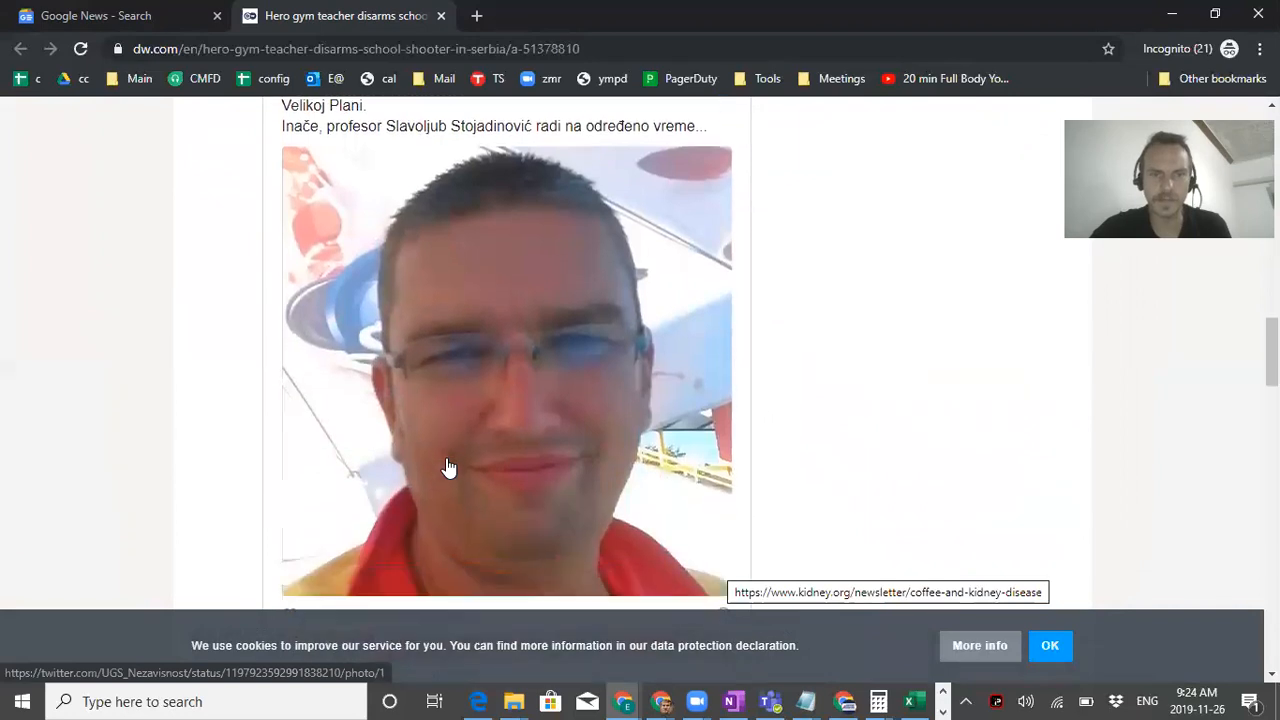
scroll("down", 3)
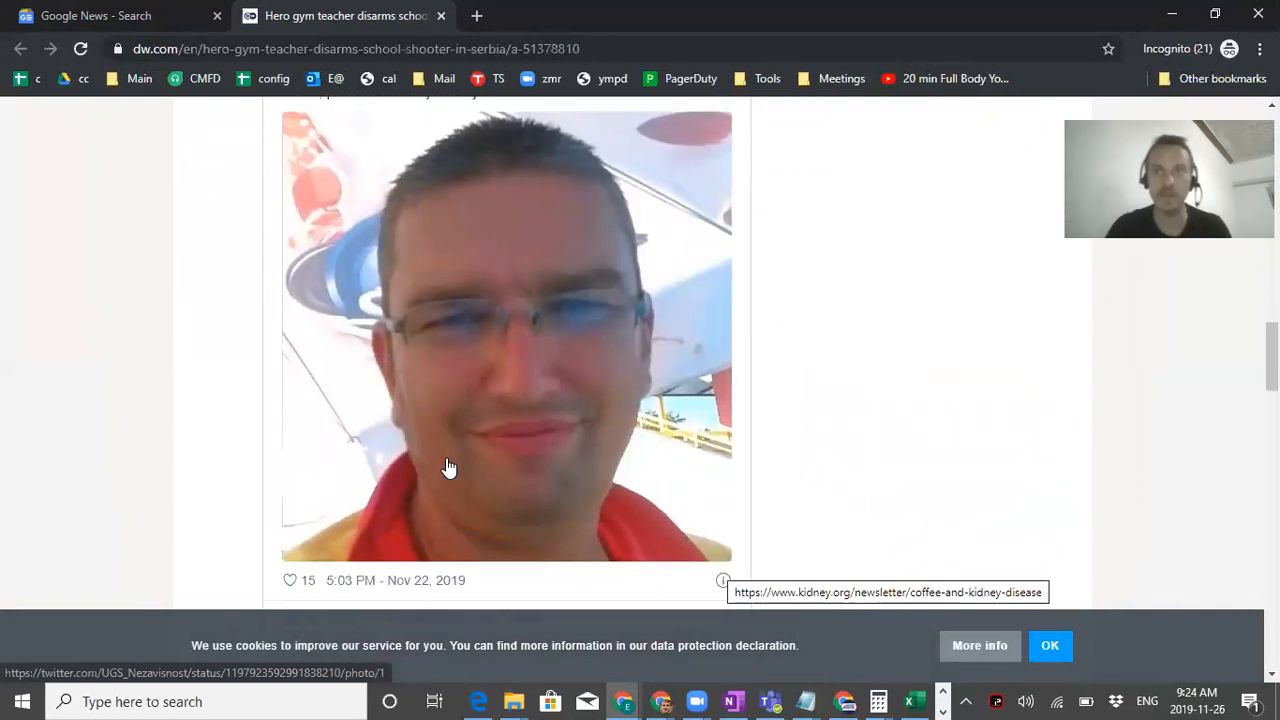
scroll("down", 3)
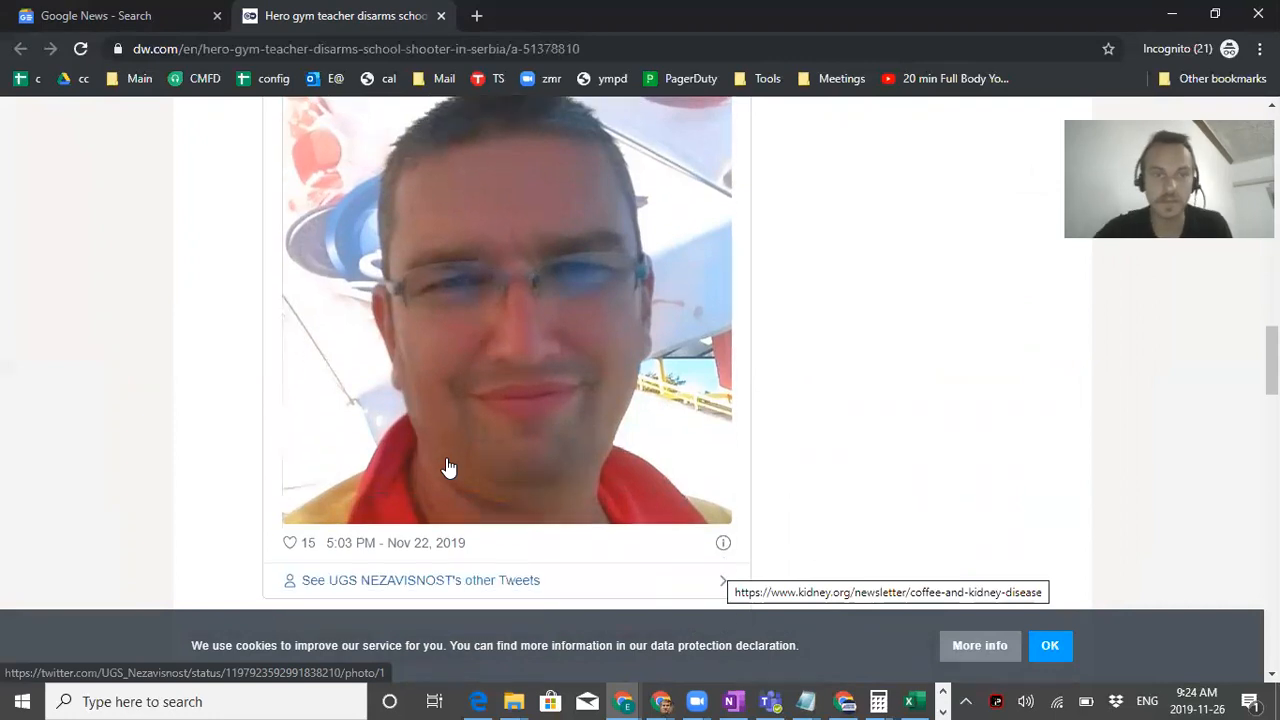
scroll("down", 3)
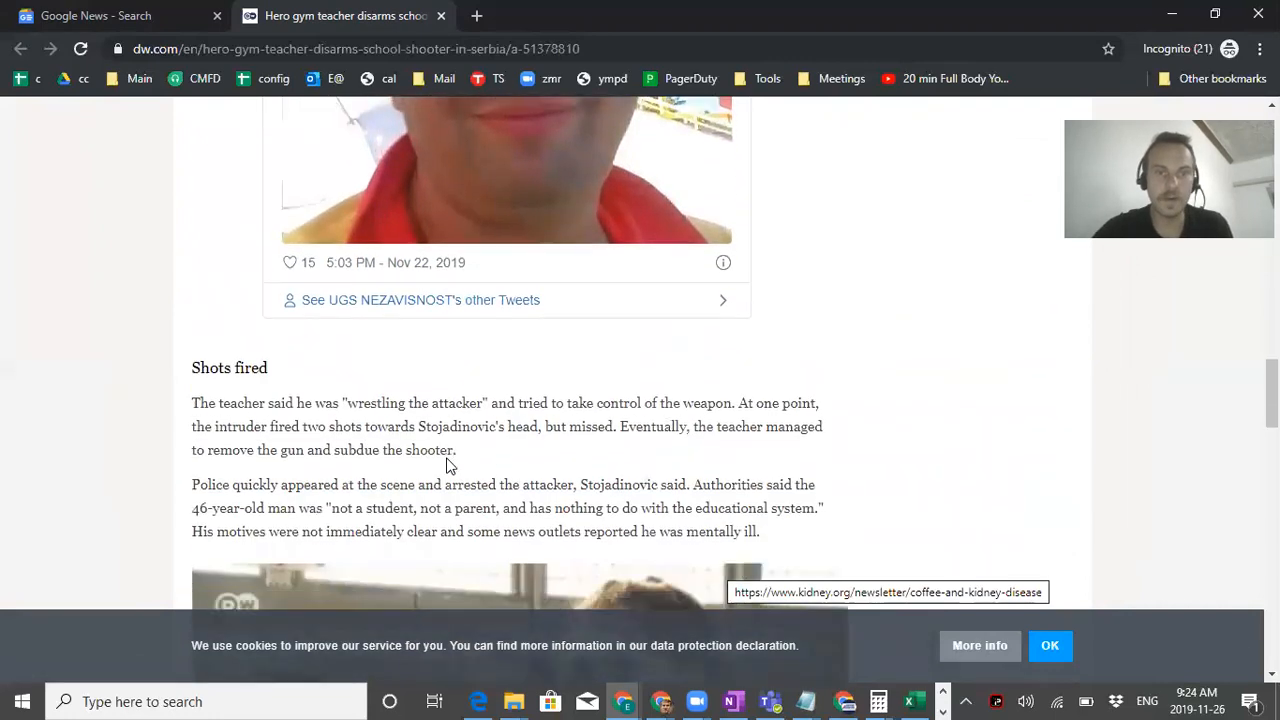
scroll("down", 3)
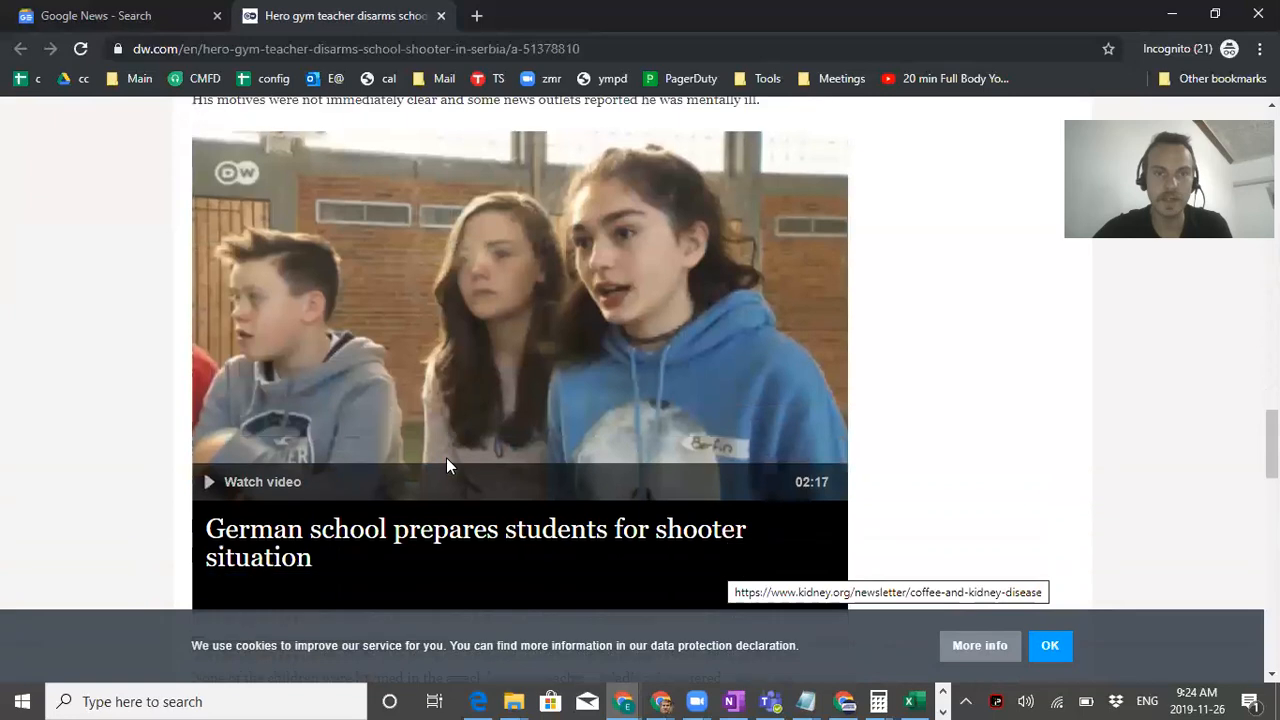
scroll("down", 3)
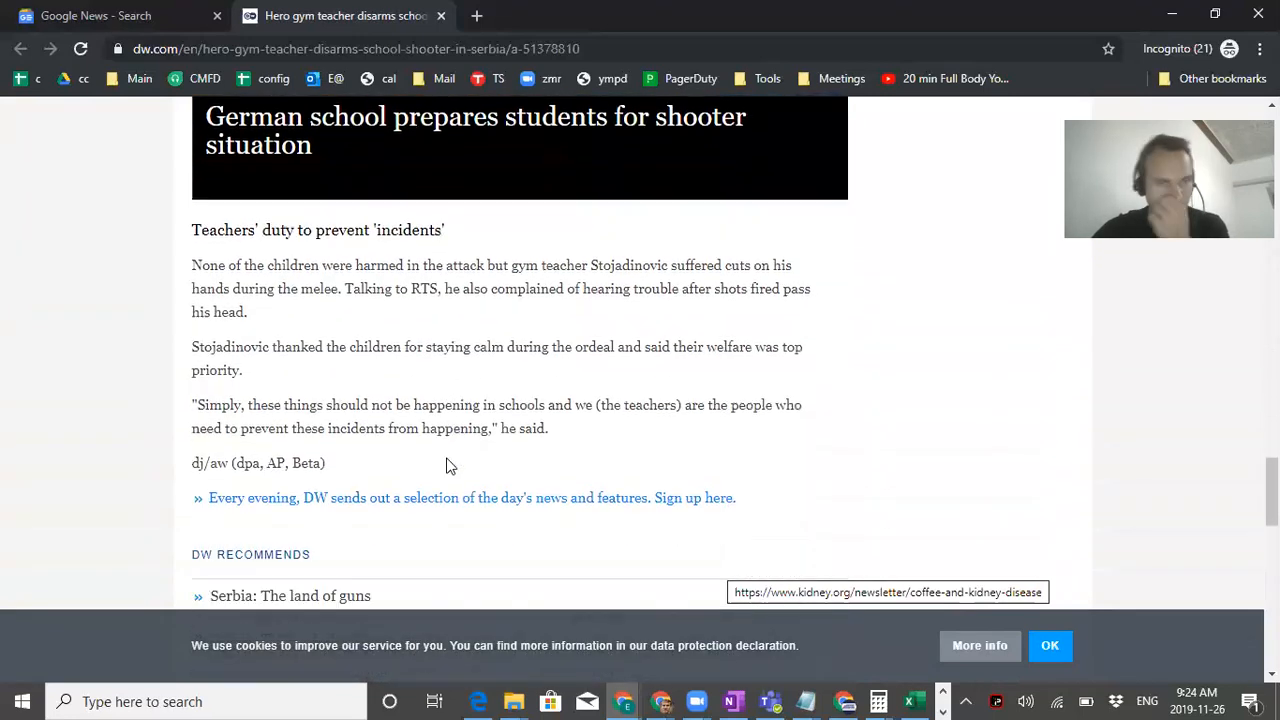
scroll("down", 3)
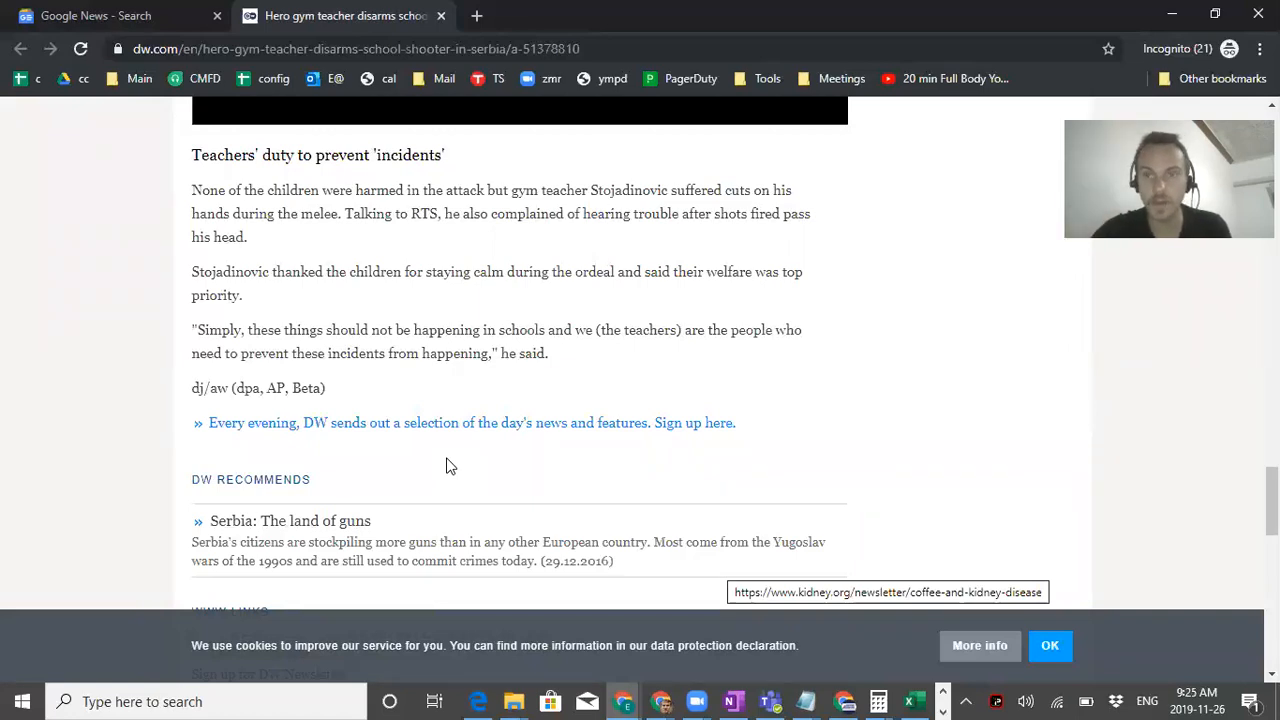
scroll("up", 3)
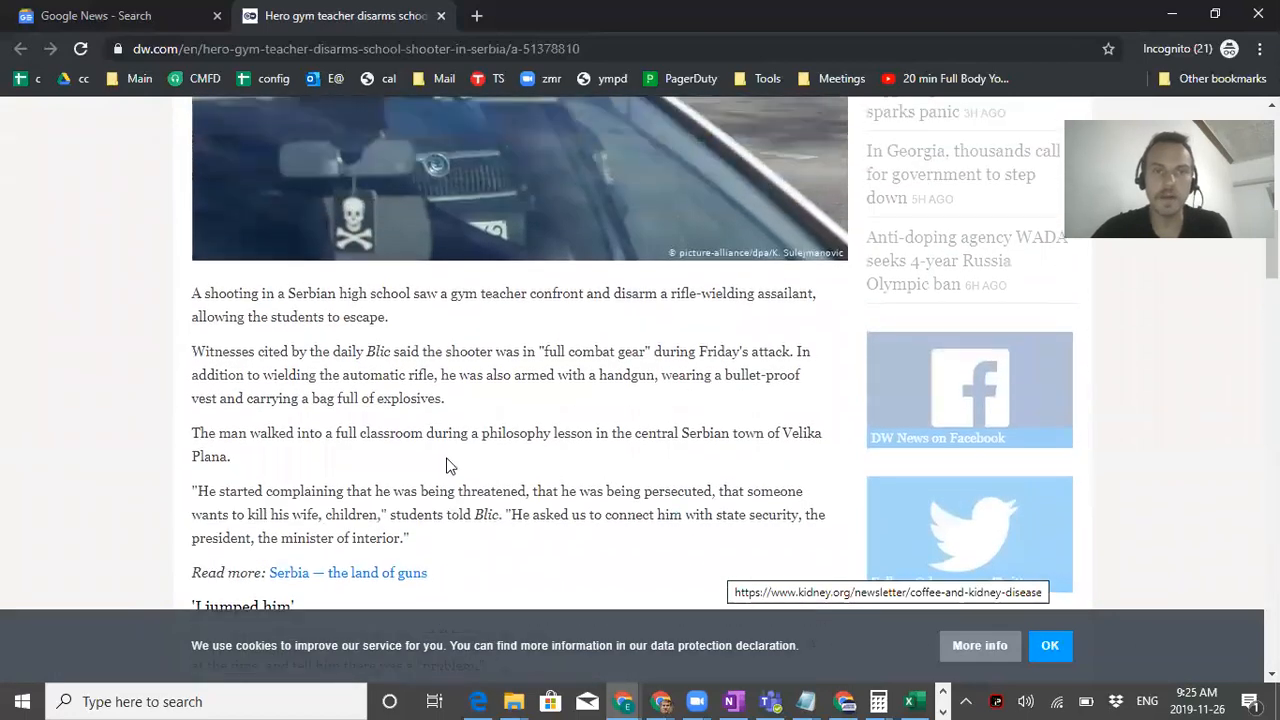
scroll("up", 3)
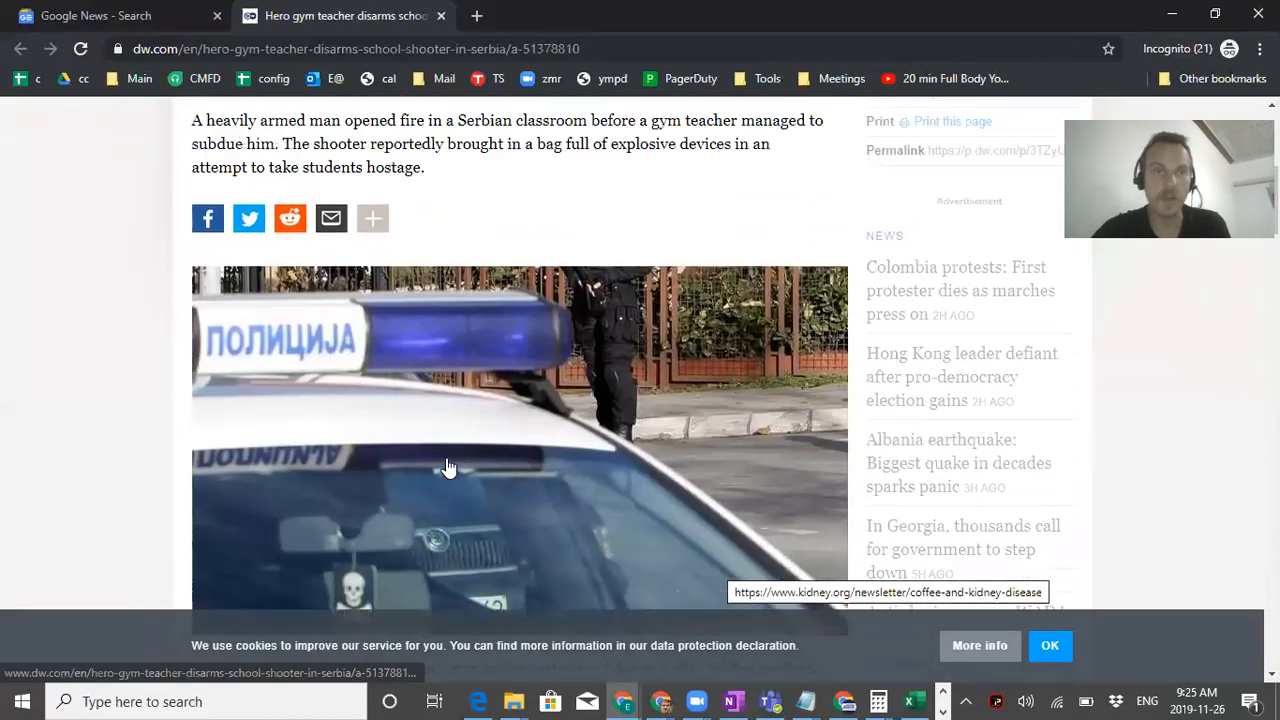
scroll("up", 3)
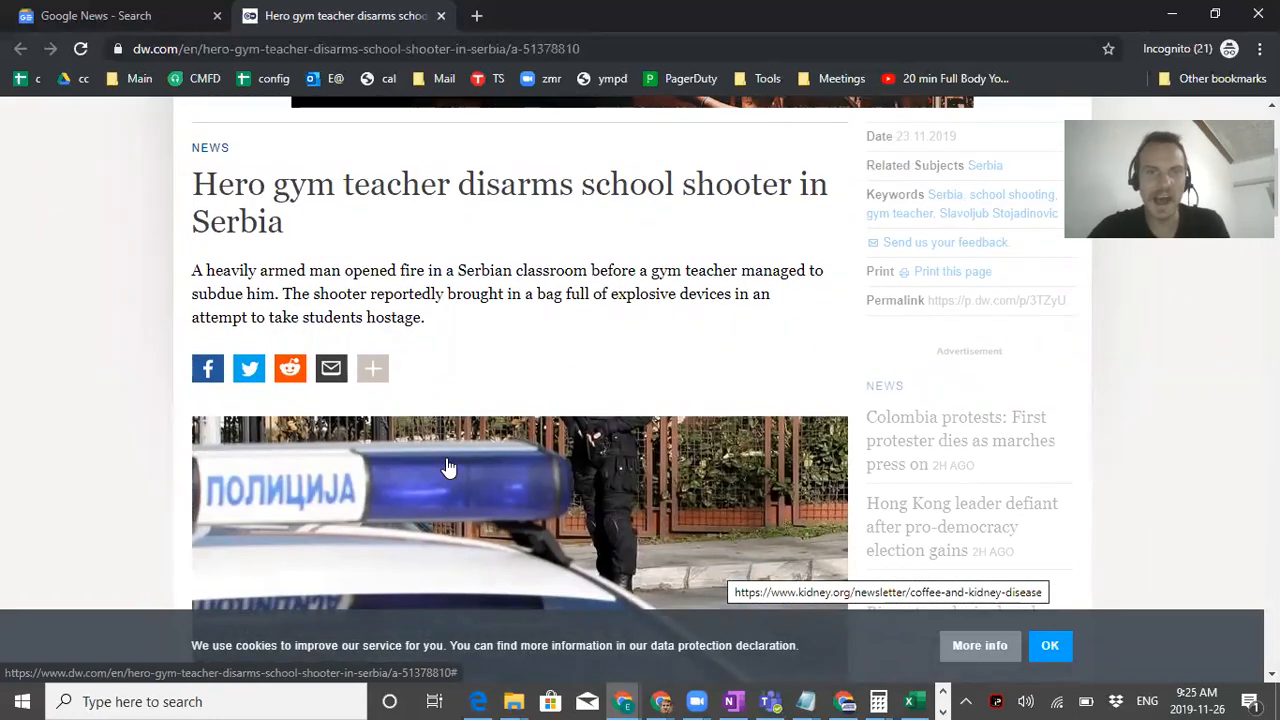
scroll("up", 3)
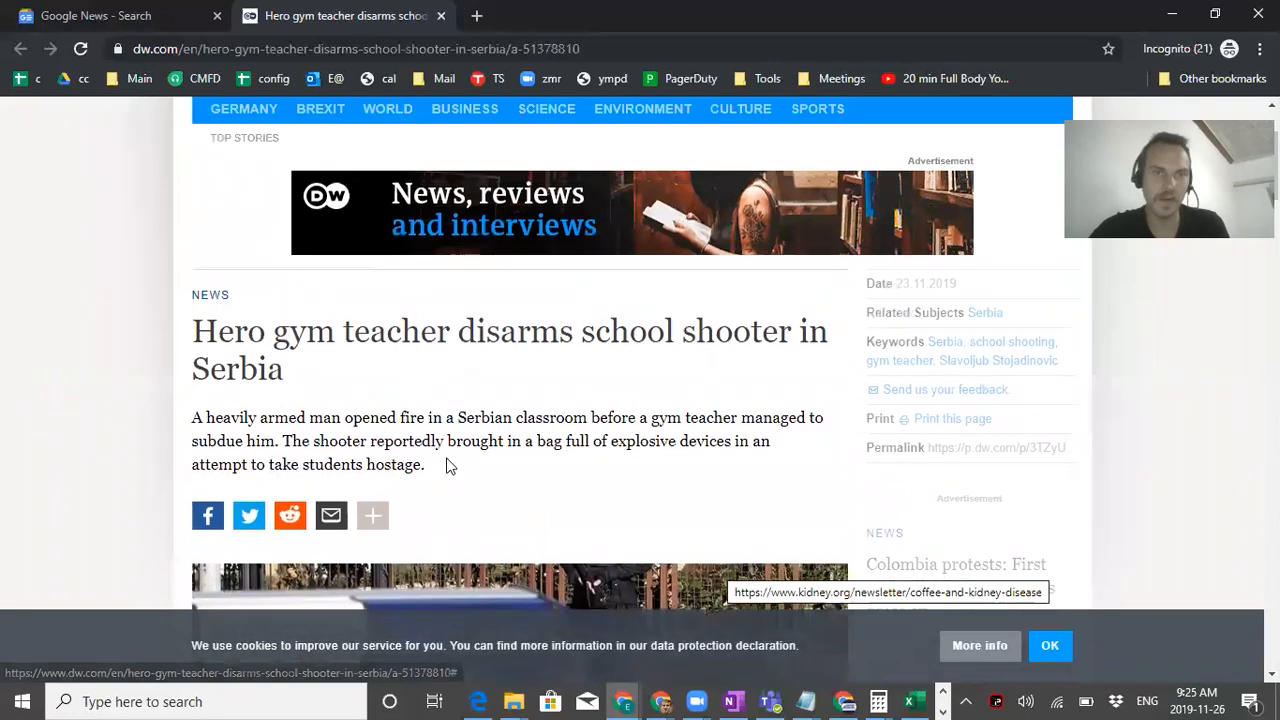
scroll("down", 3)
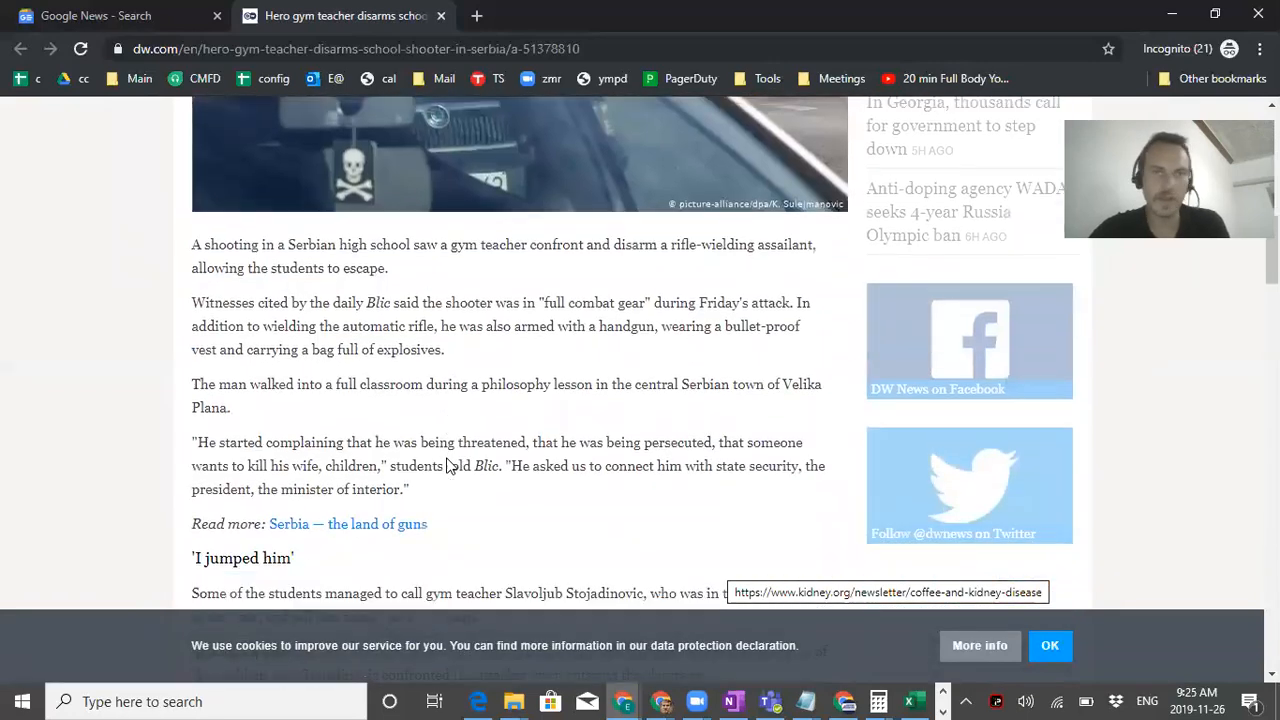
scroll("down", 3)
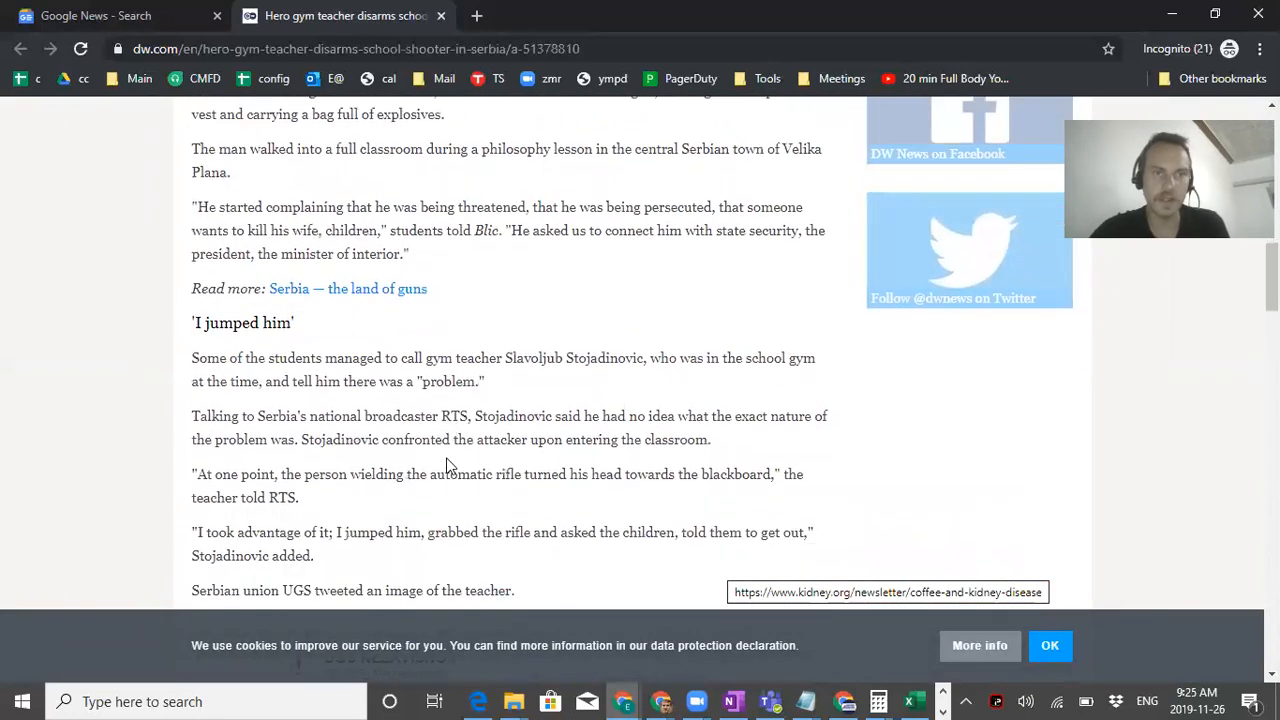
scroll("up", 3)
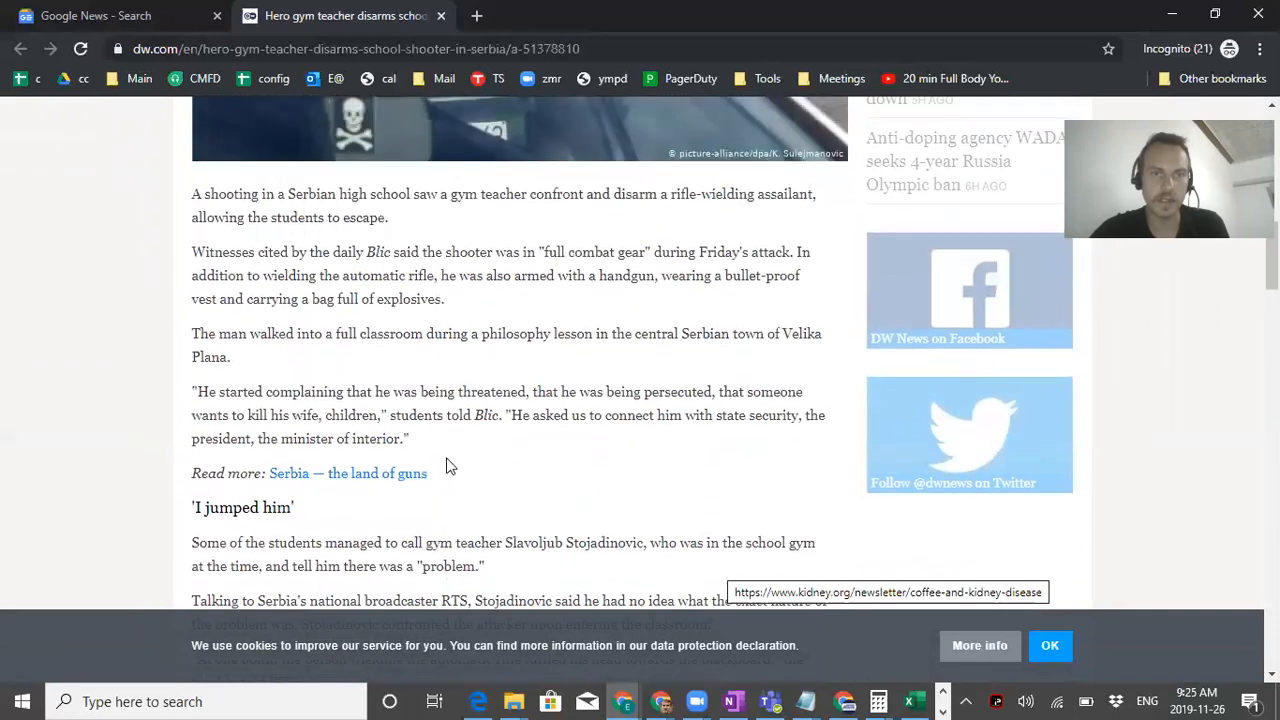
scroll("down", 3)
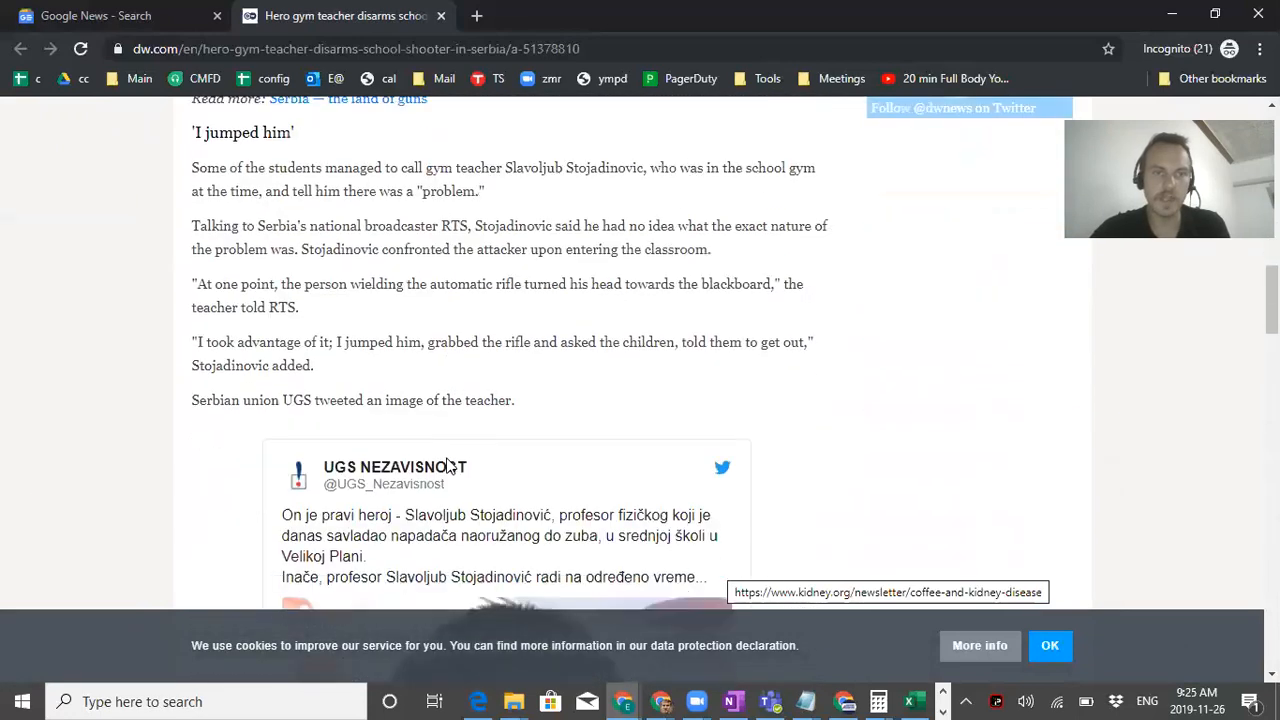
scroll("up", 3)
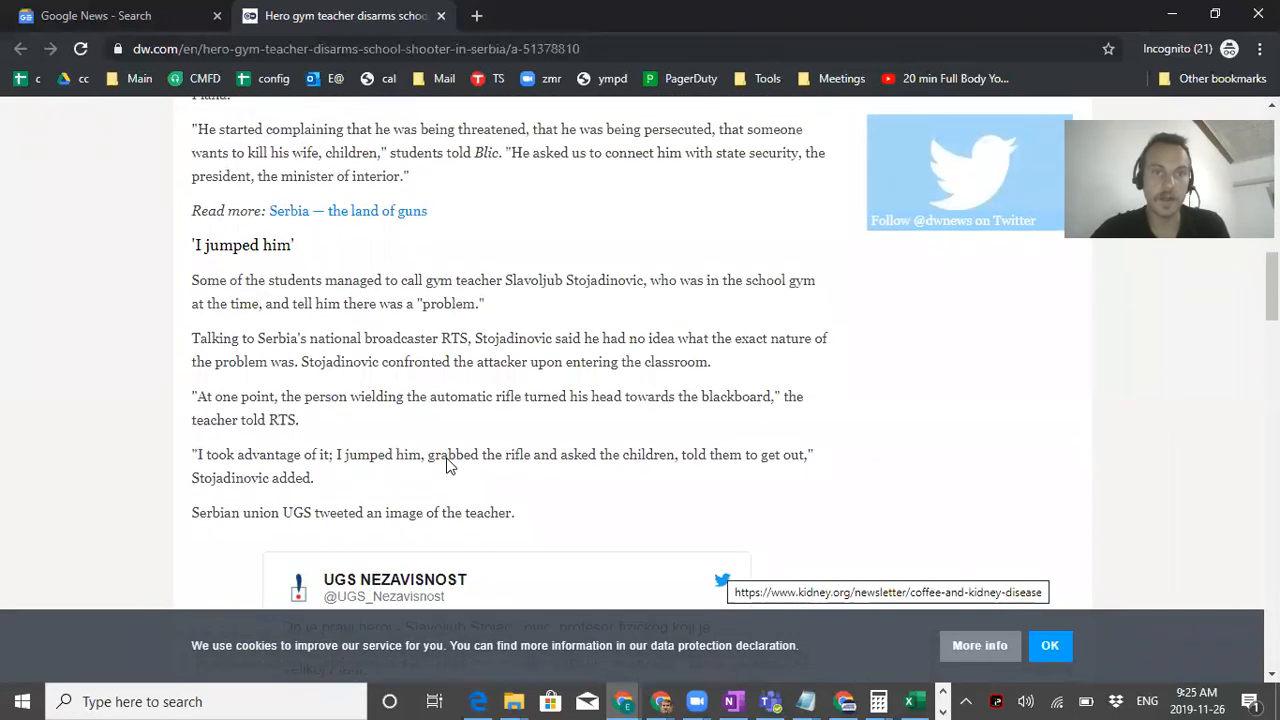
scroll("down", 3)
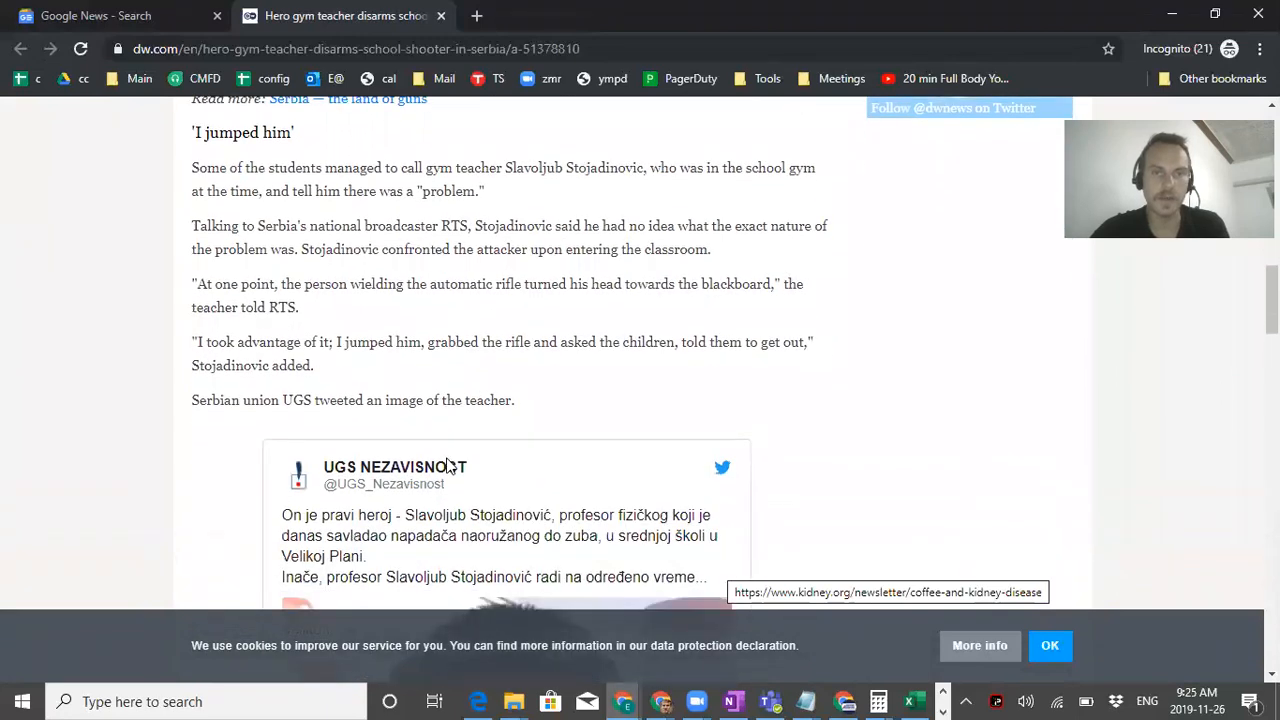
scroll("down", 3)
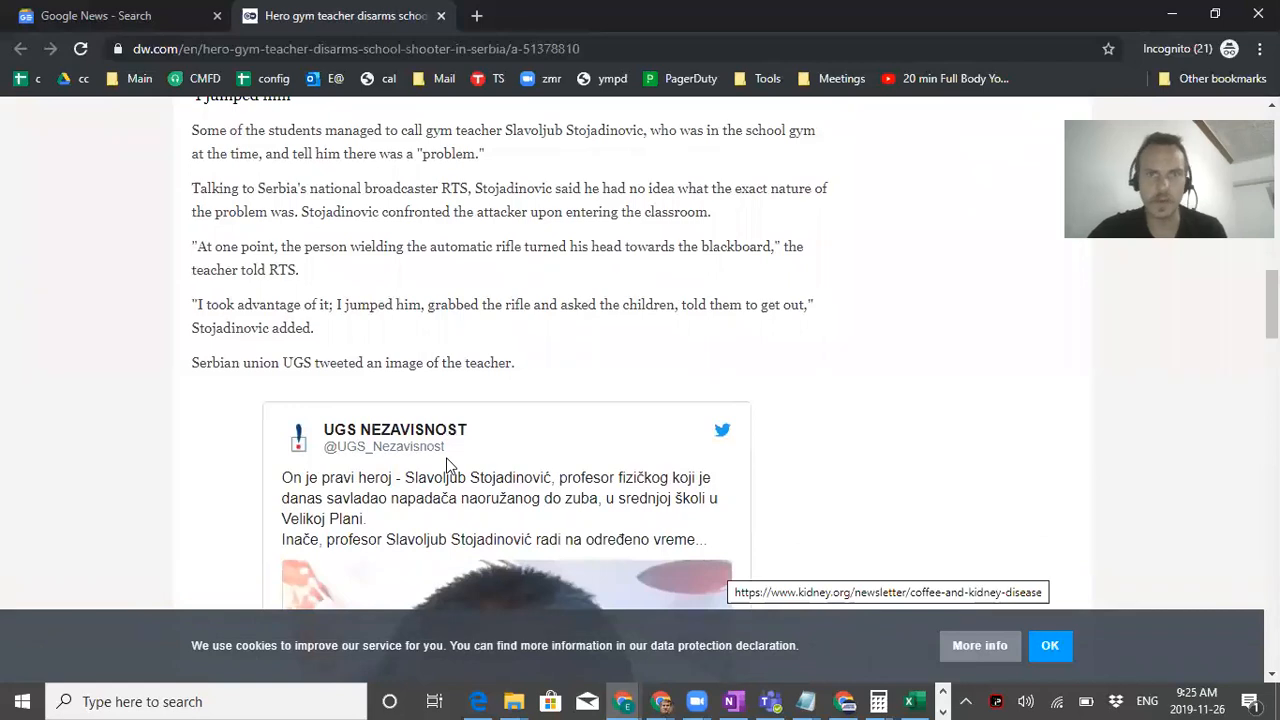
scroll("up", 3)
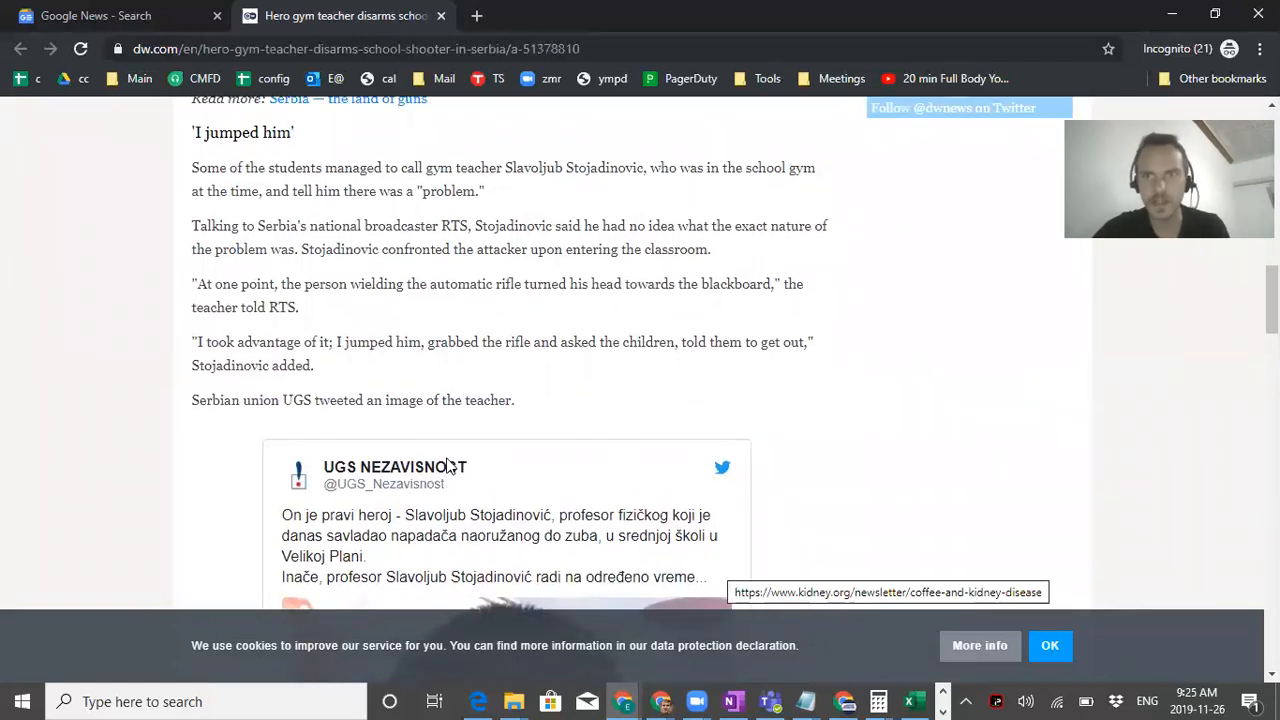
scroll("down", 3)
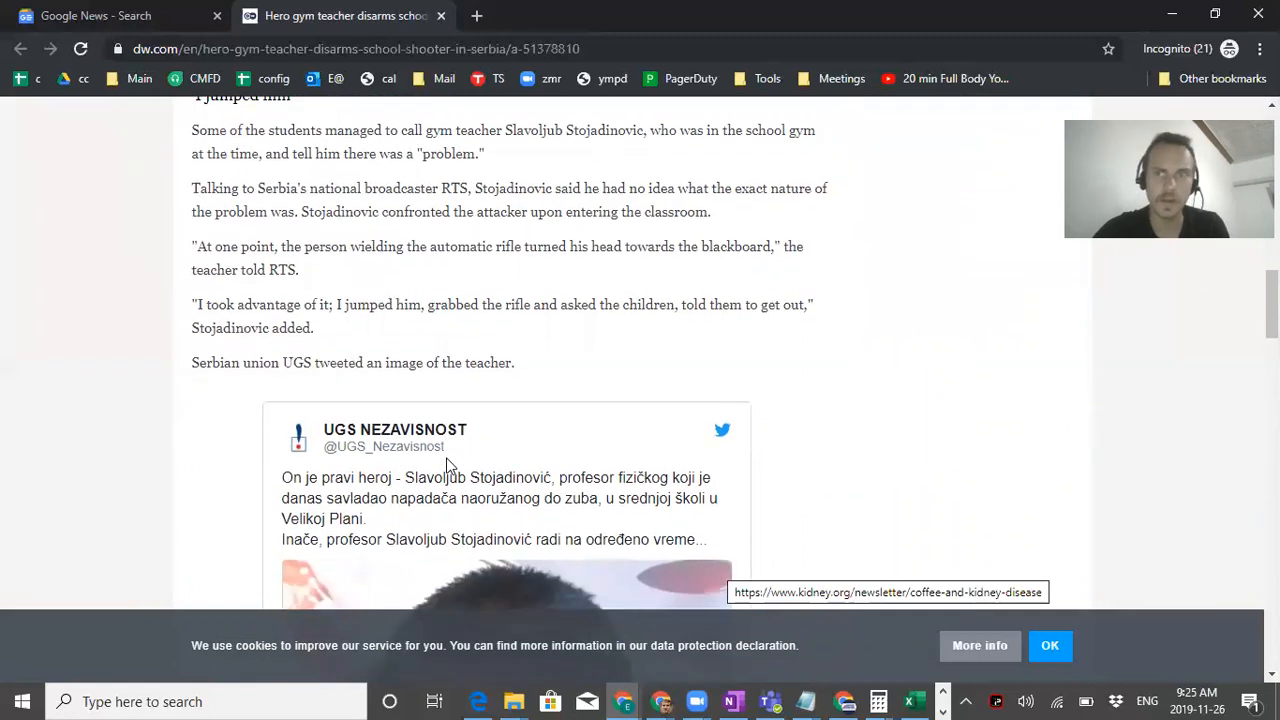
scroll("up", 3)
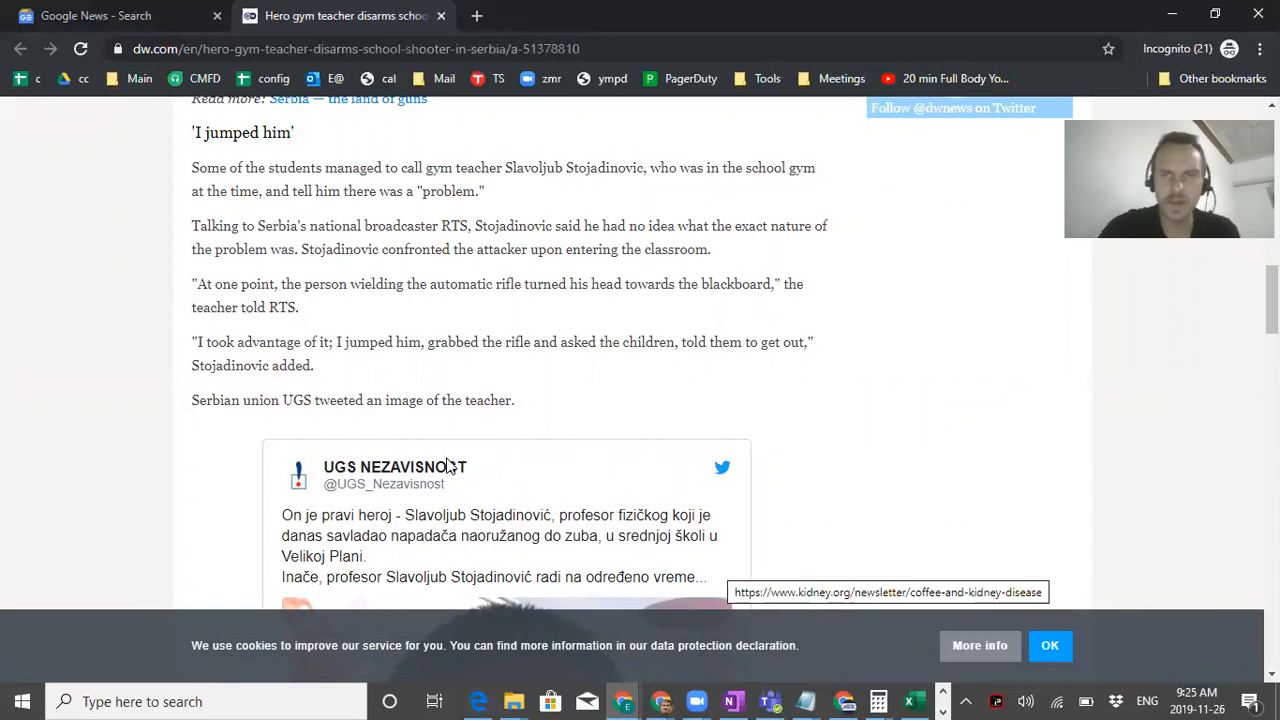
mouse_move(792, 50)
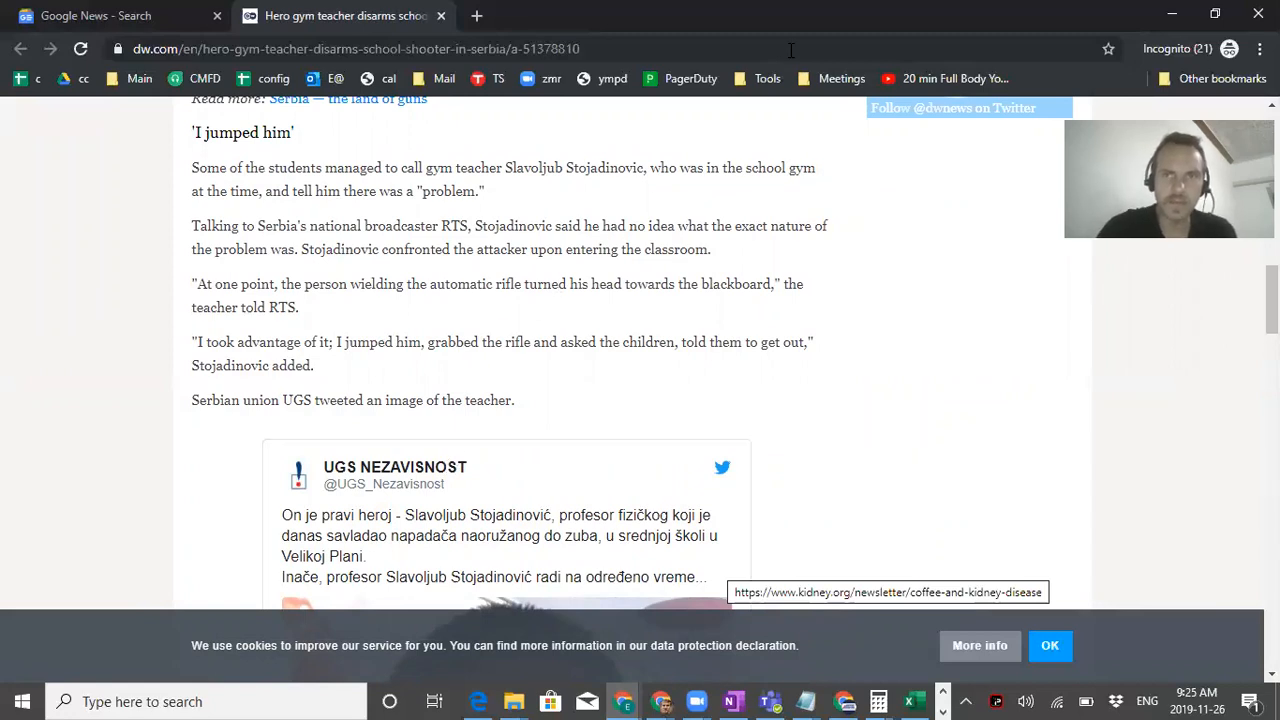